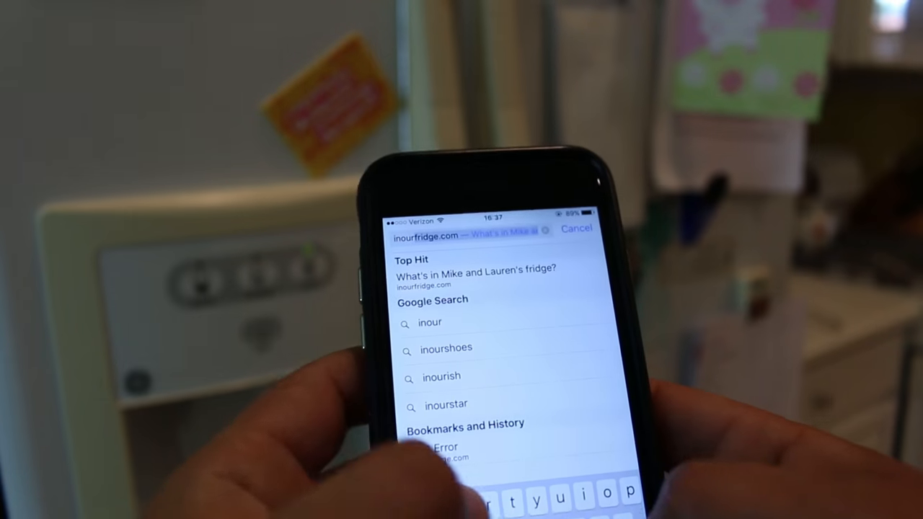
- Choose the inourfridge.com Top Hit suggestion to load the live fridge photo
{"action": "left_click", "coordinate": [476, 277]}
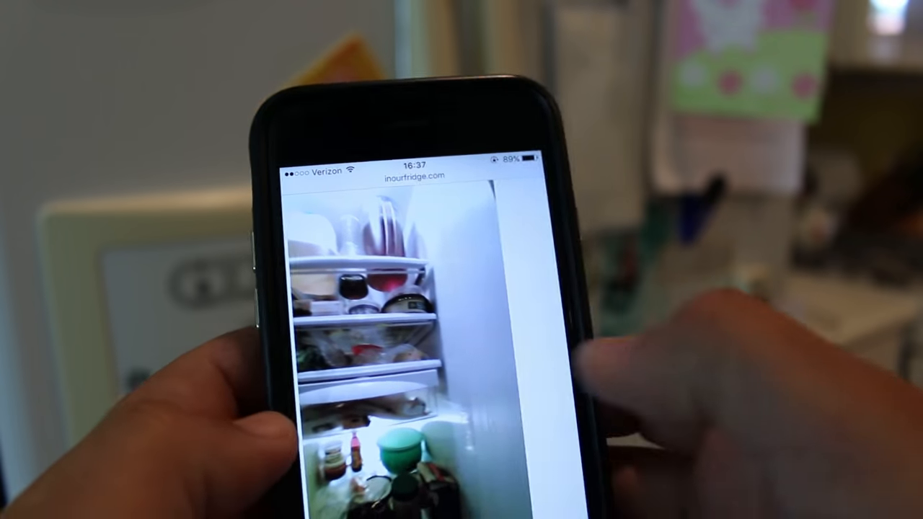